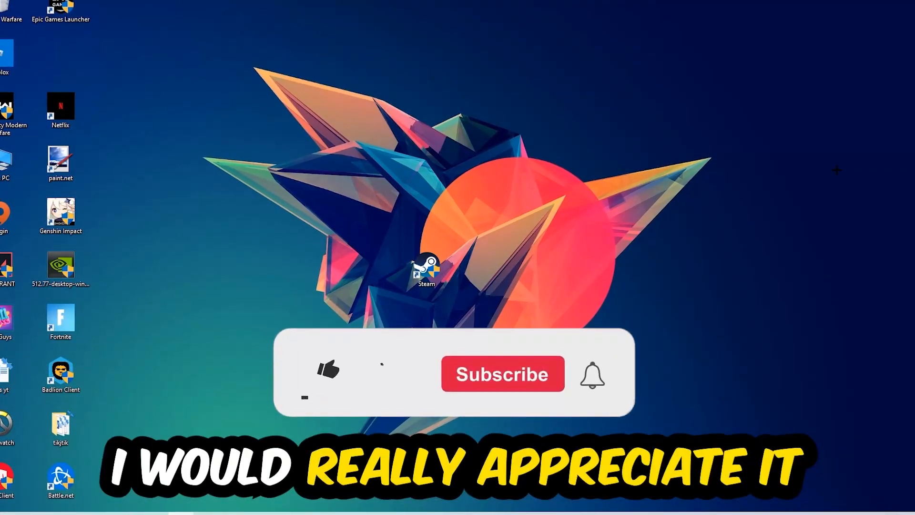
Bring up the taskbar shortcut menu that lists Task Manager.
left_click(327, 369)
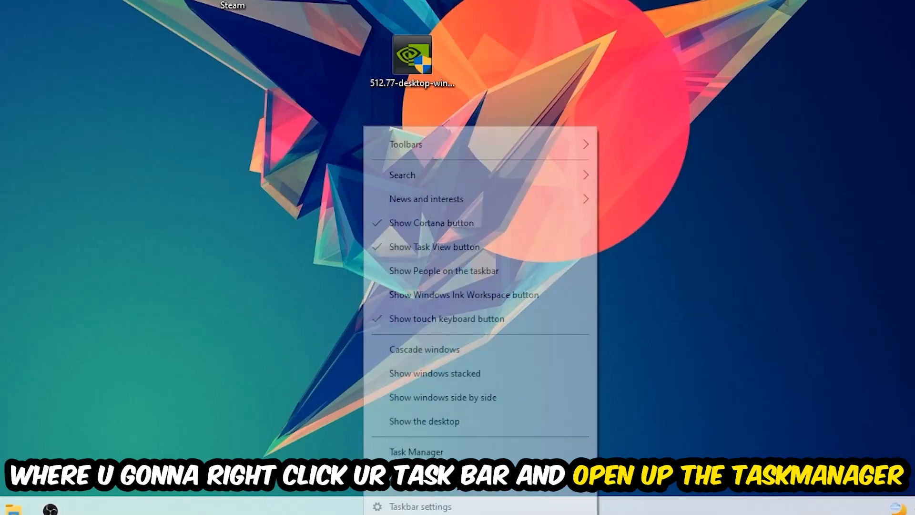
Launch Task Manager, sort processes by CPU to spot heavy ones, then close it.
left_click(417, 451)
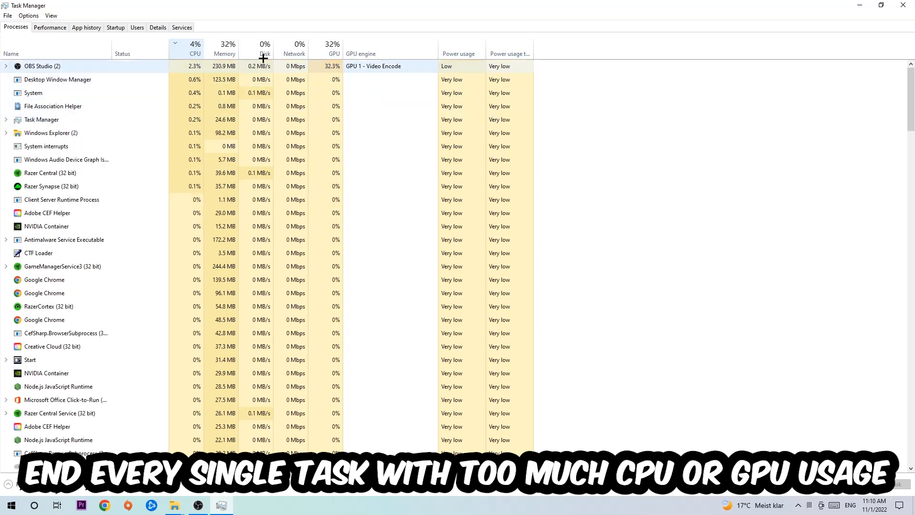
left_click(334, 53)
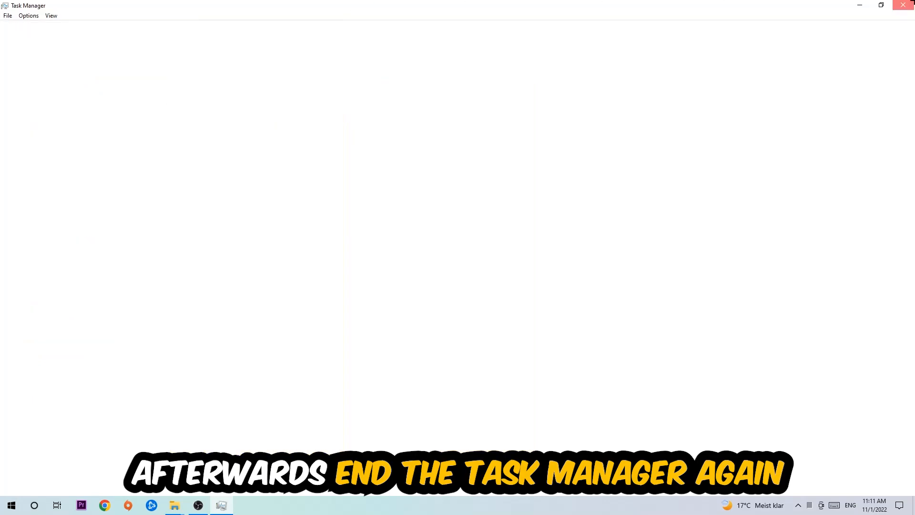
left_click(904, 6)
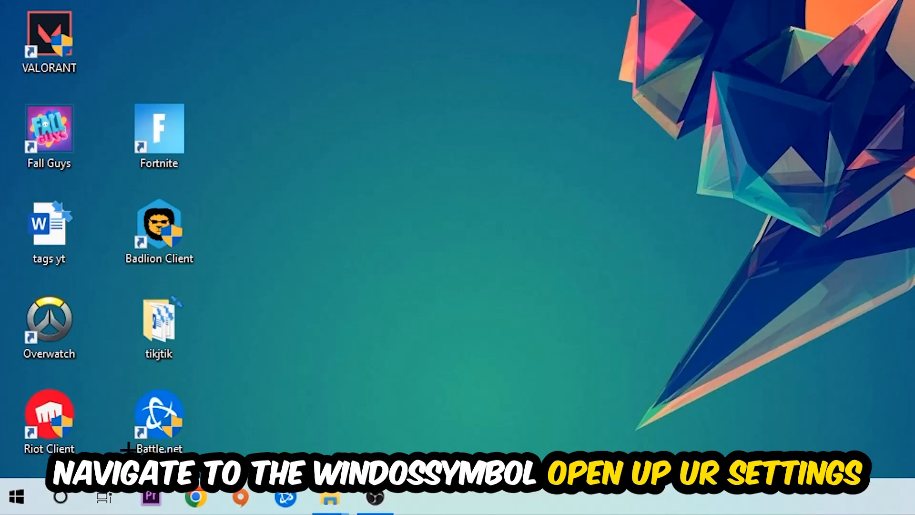
Reach Windows Settings from the Start menu to turn Xbox Game Bar off.
left_click(14, 497)
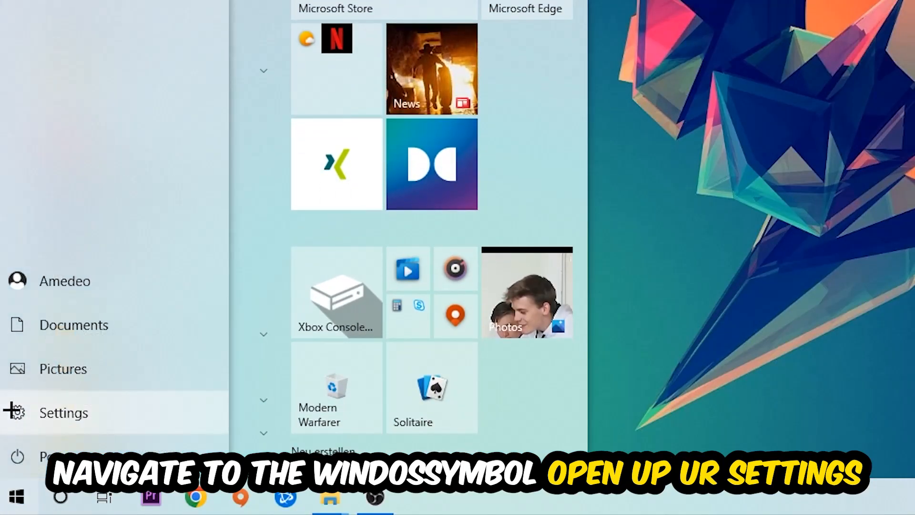
left_click(63, 413)
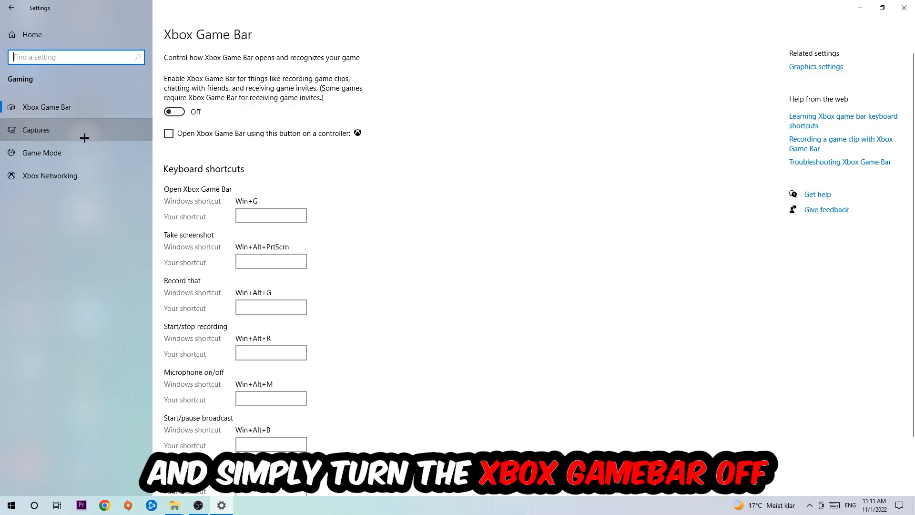
Review Captures with background recording off and Game Mode on, then return to Settings Home.
left_click(36, 130)
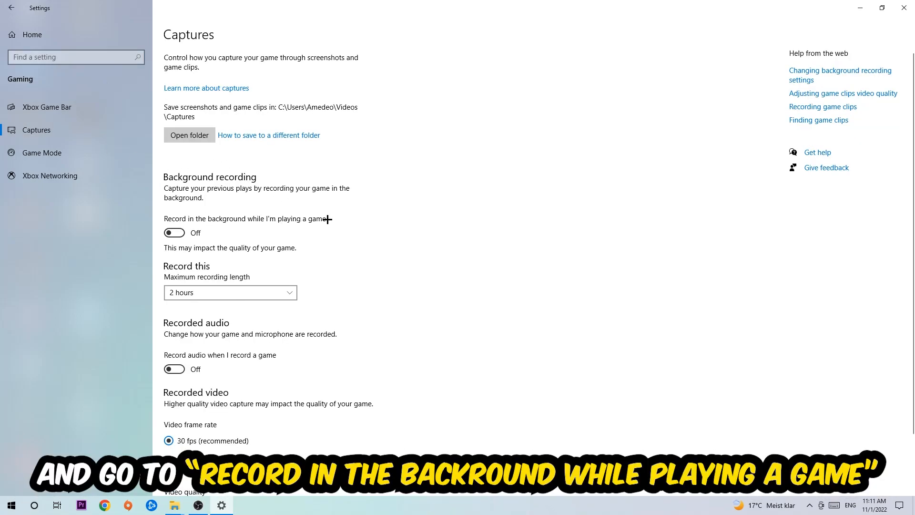
left_click(41, 152)
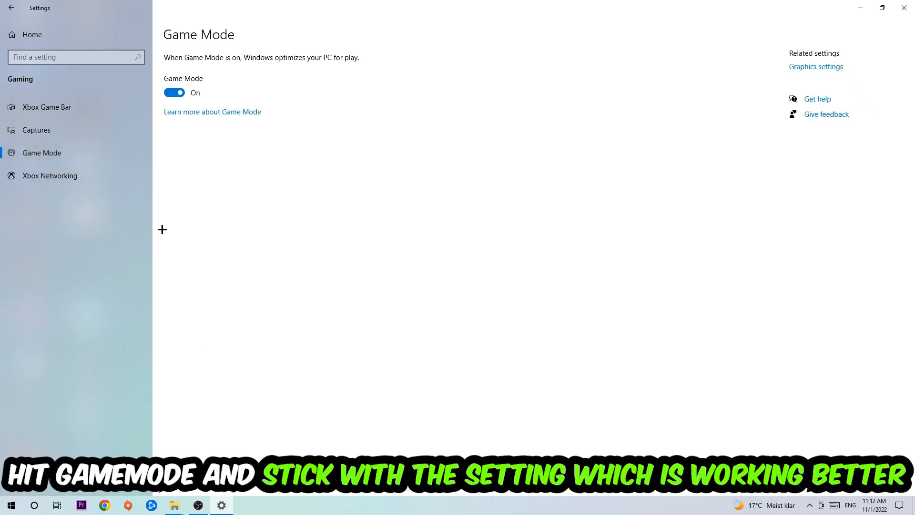
mouse_move(211, 223)
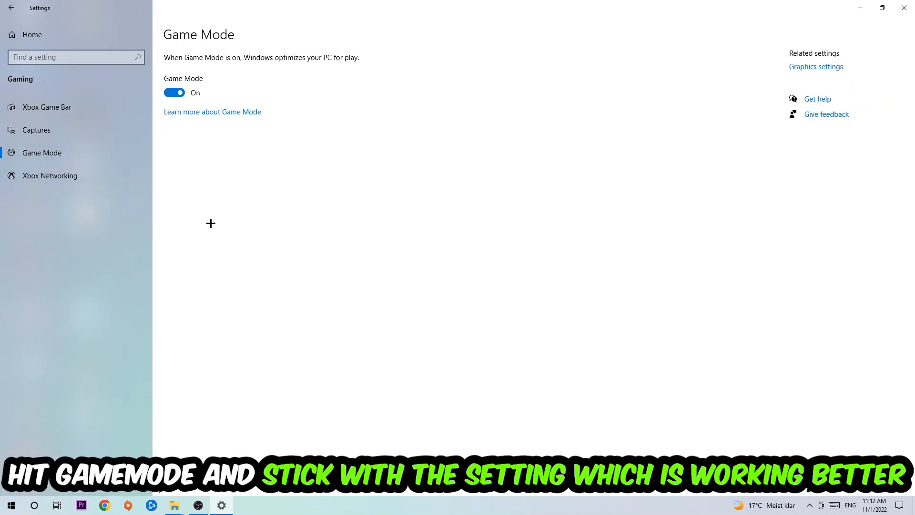
mouse_move(199, 160)
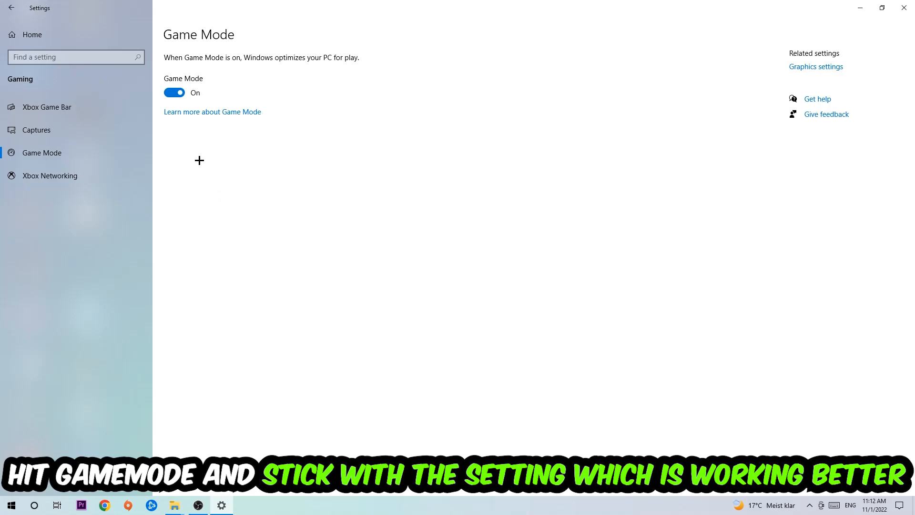
left_click(11, 7)
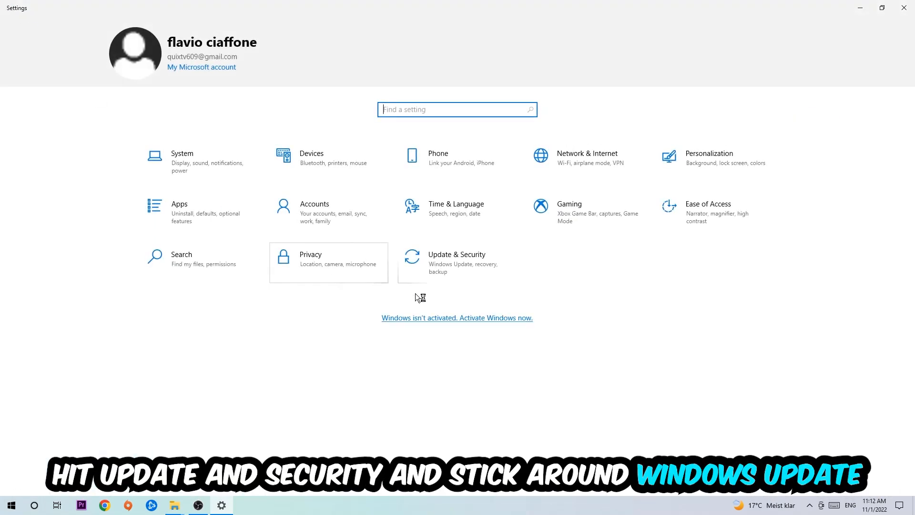
Go to Update & Security so Windows Update reports the PC is up to date.
left_click(457, 260)
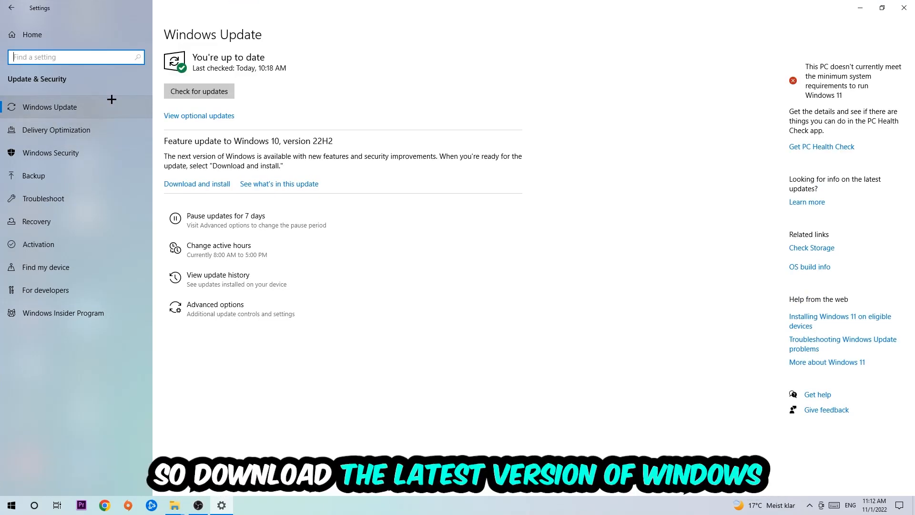
mouse_move(316, 87)
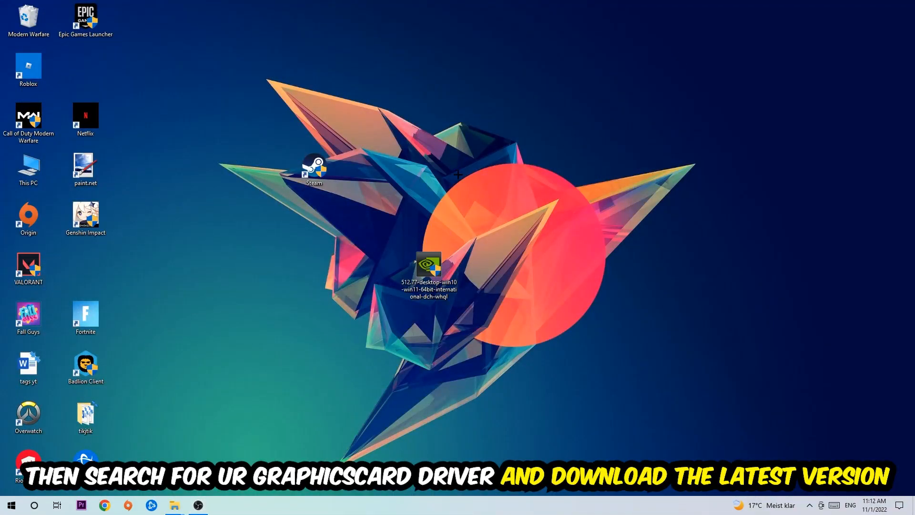
mouse_move(424, 189)
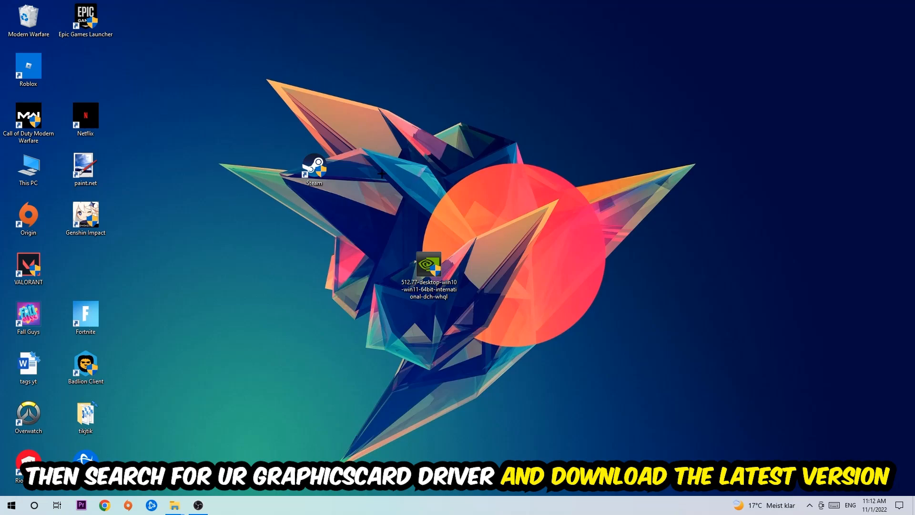
mouse_move(382, 174)
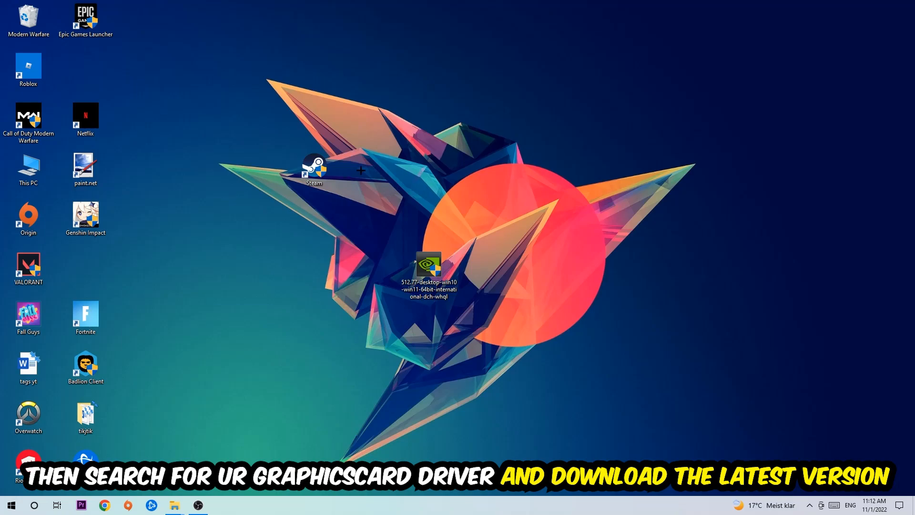